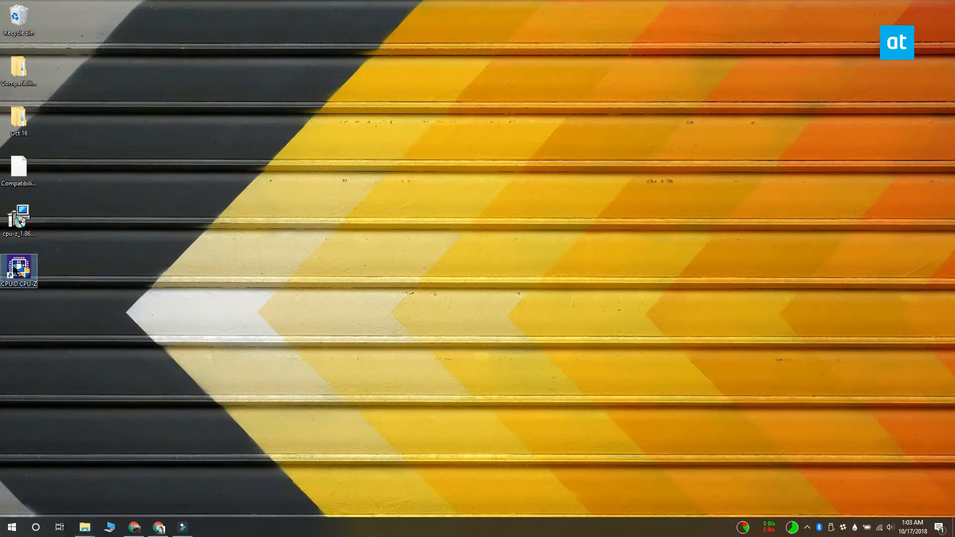
# Launch CPU-Z from the desktop shortcut to show the i7-6700HQ's Skylake code name.
pyautogui.doubleClick(20, 269)
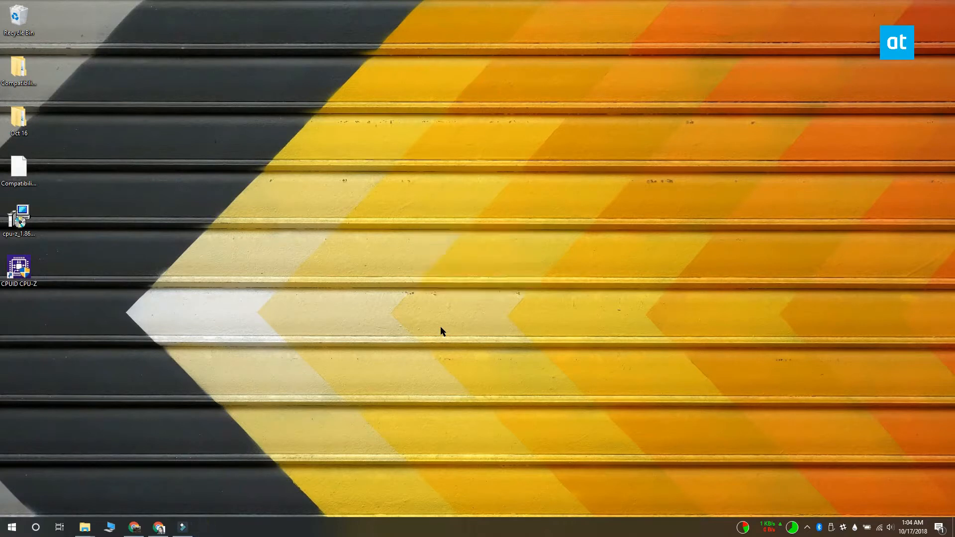
pyautogui.doubleClick(17, 268)
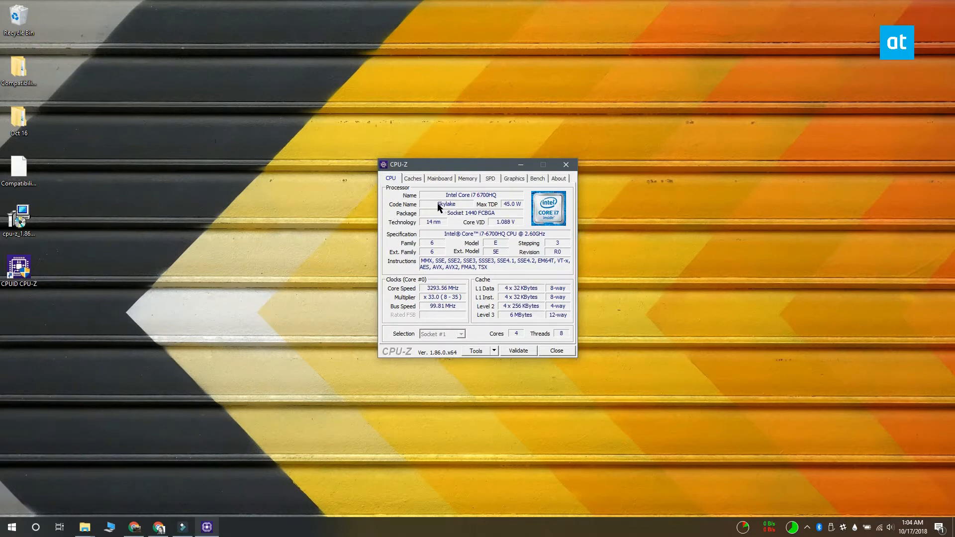
pyautogui.moveTo(326, 301)
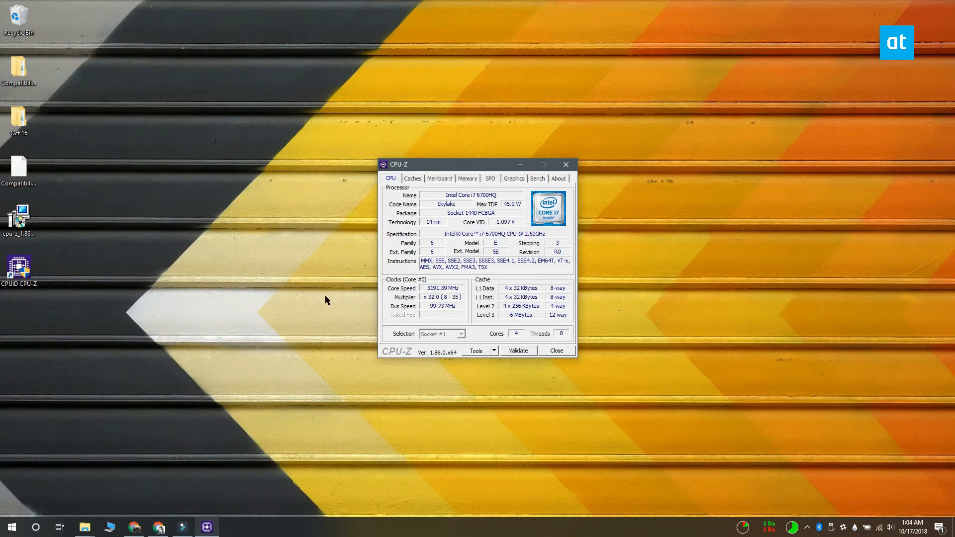